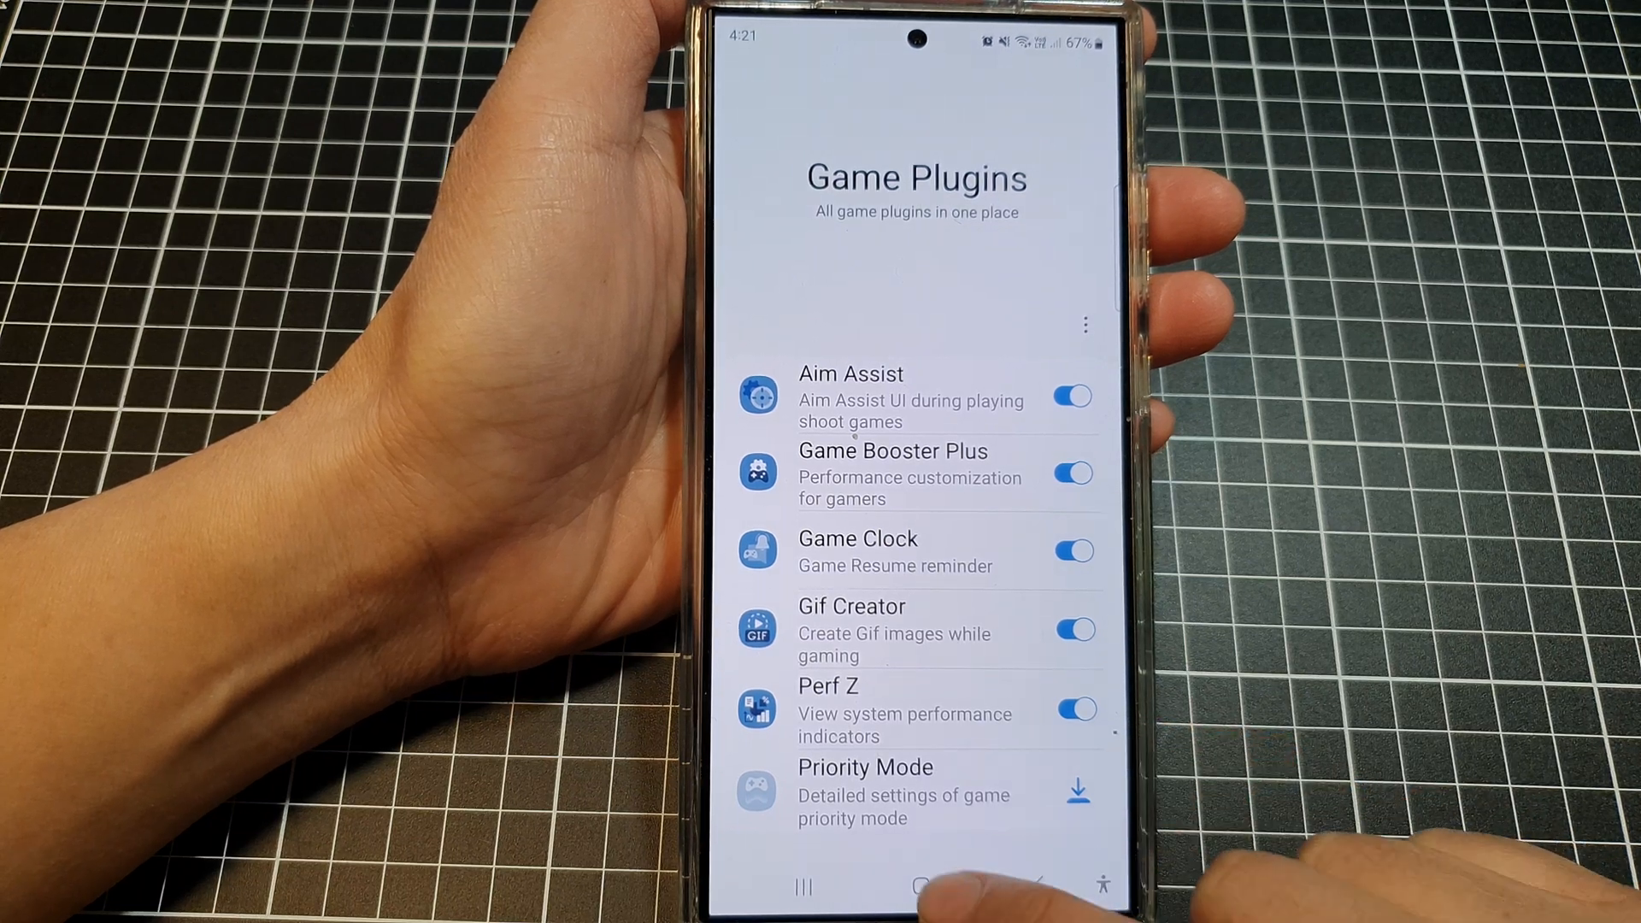
Leave Game Plugins and return to the Gaming Hub catalogue
{"action": "left_click", "coordinate": [921, 885]}
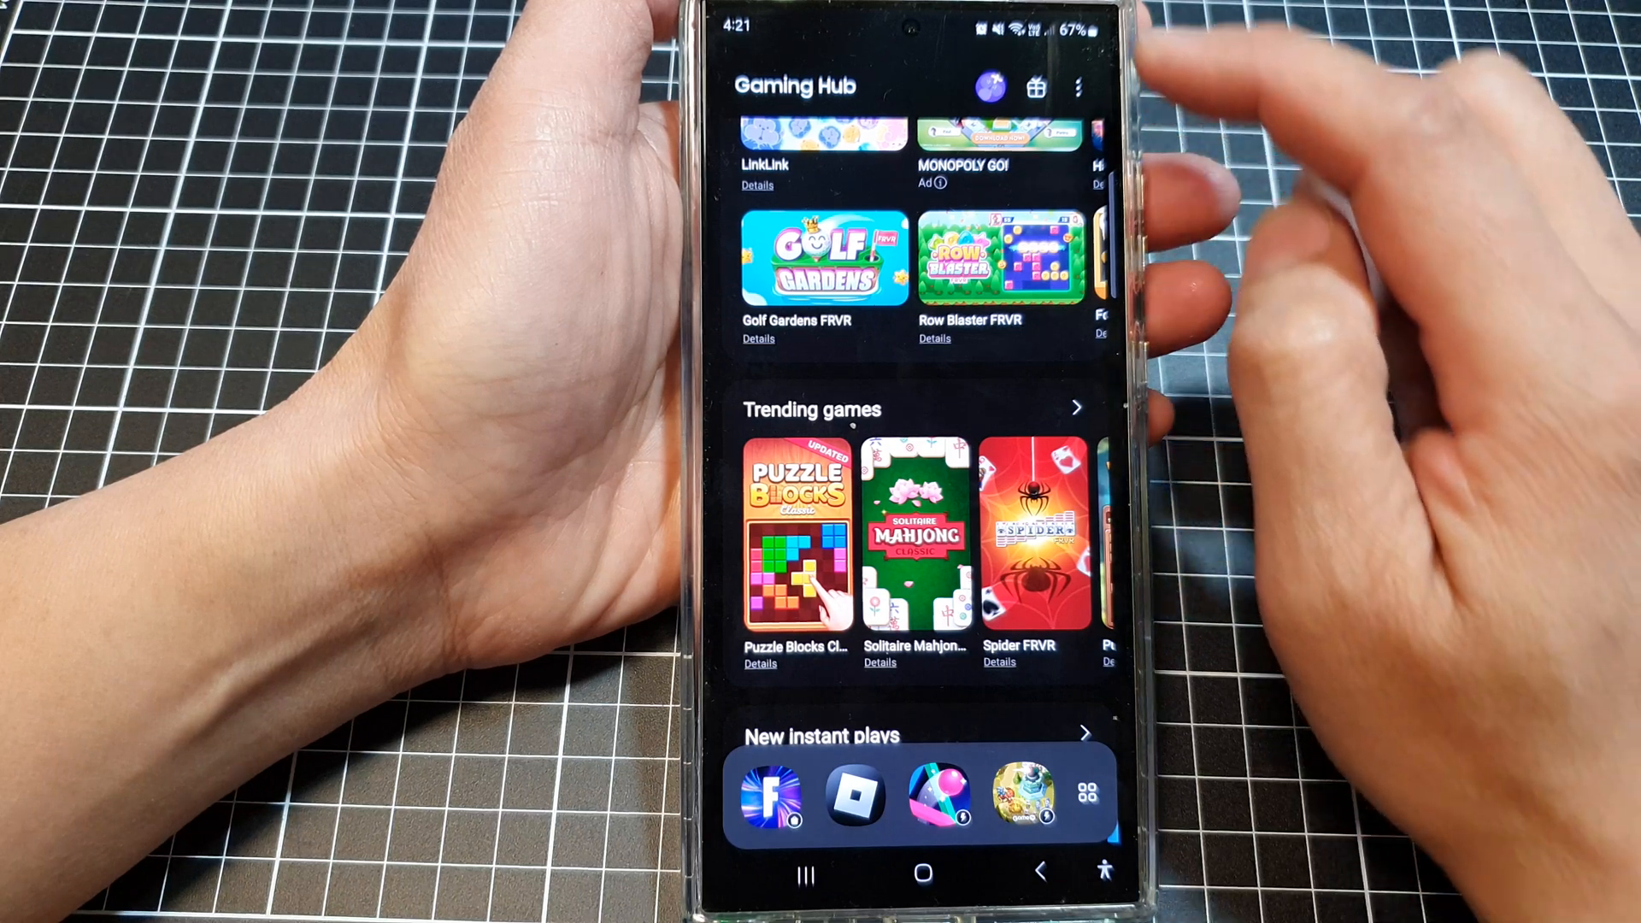
Open Gaming Hub's three-dot menu to reach Game Plugins
{"action": "left_click", "coordinate": [1077, 88]}
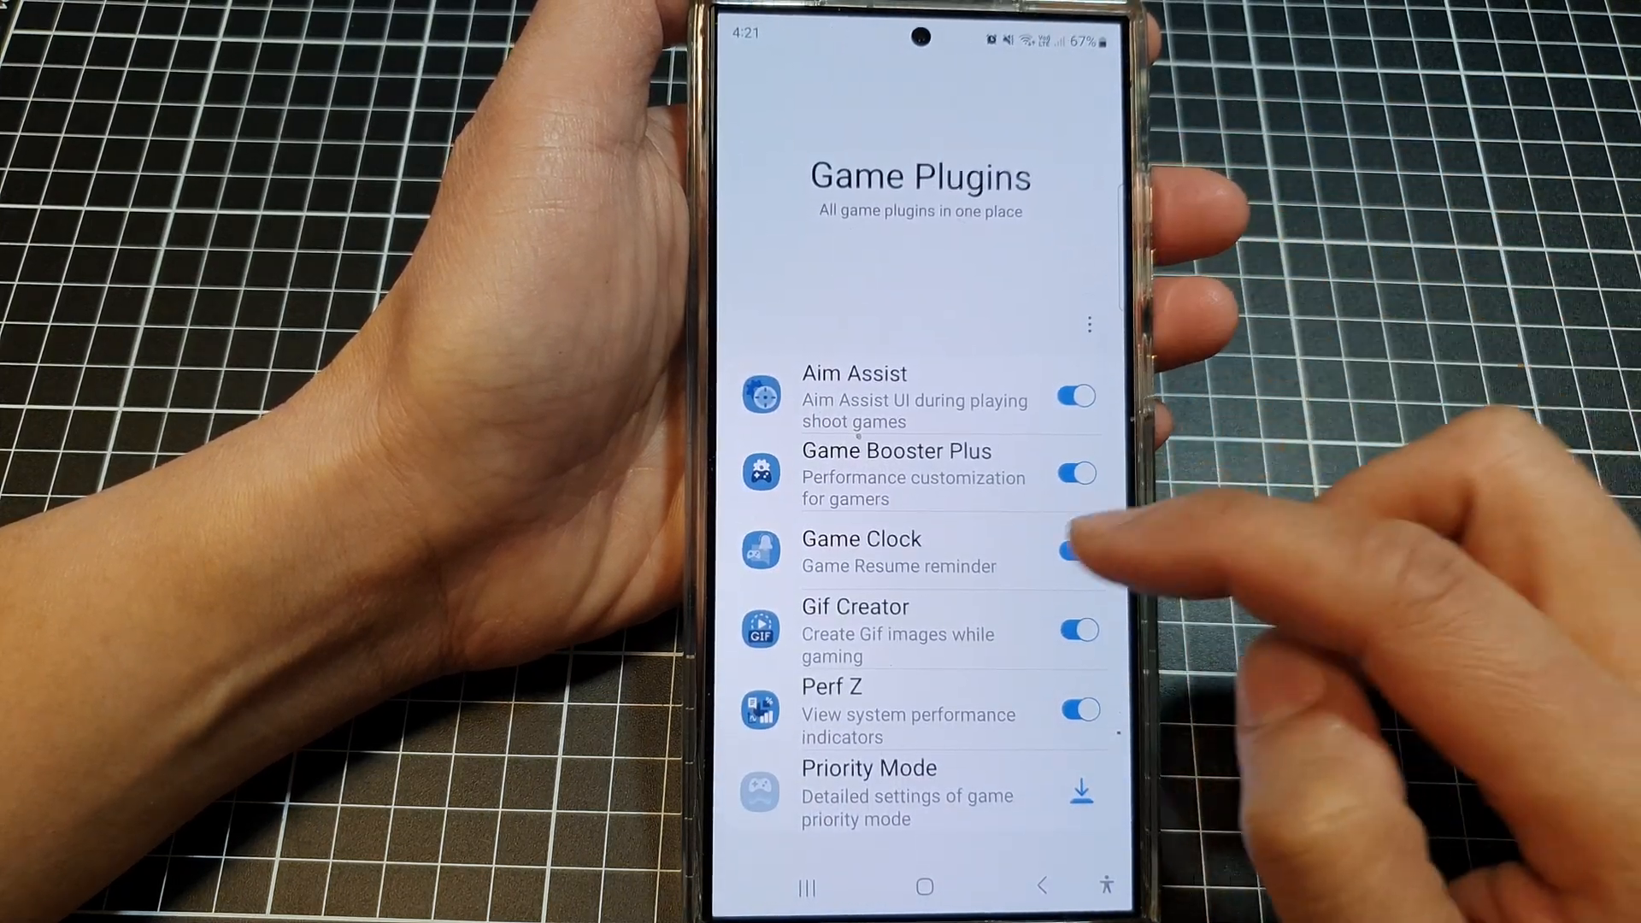
{"action": "scroll", "scroll_direction": "up", "scroll_amount": 3}
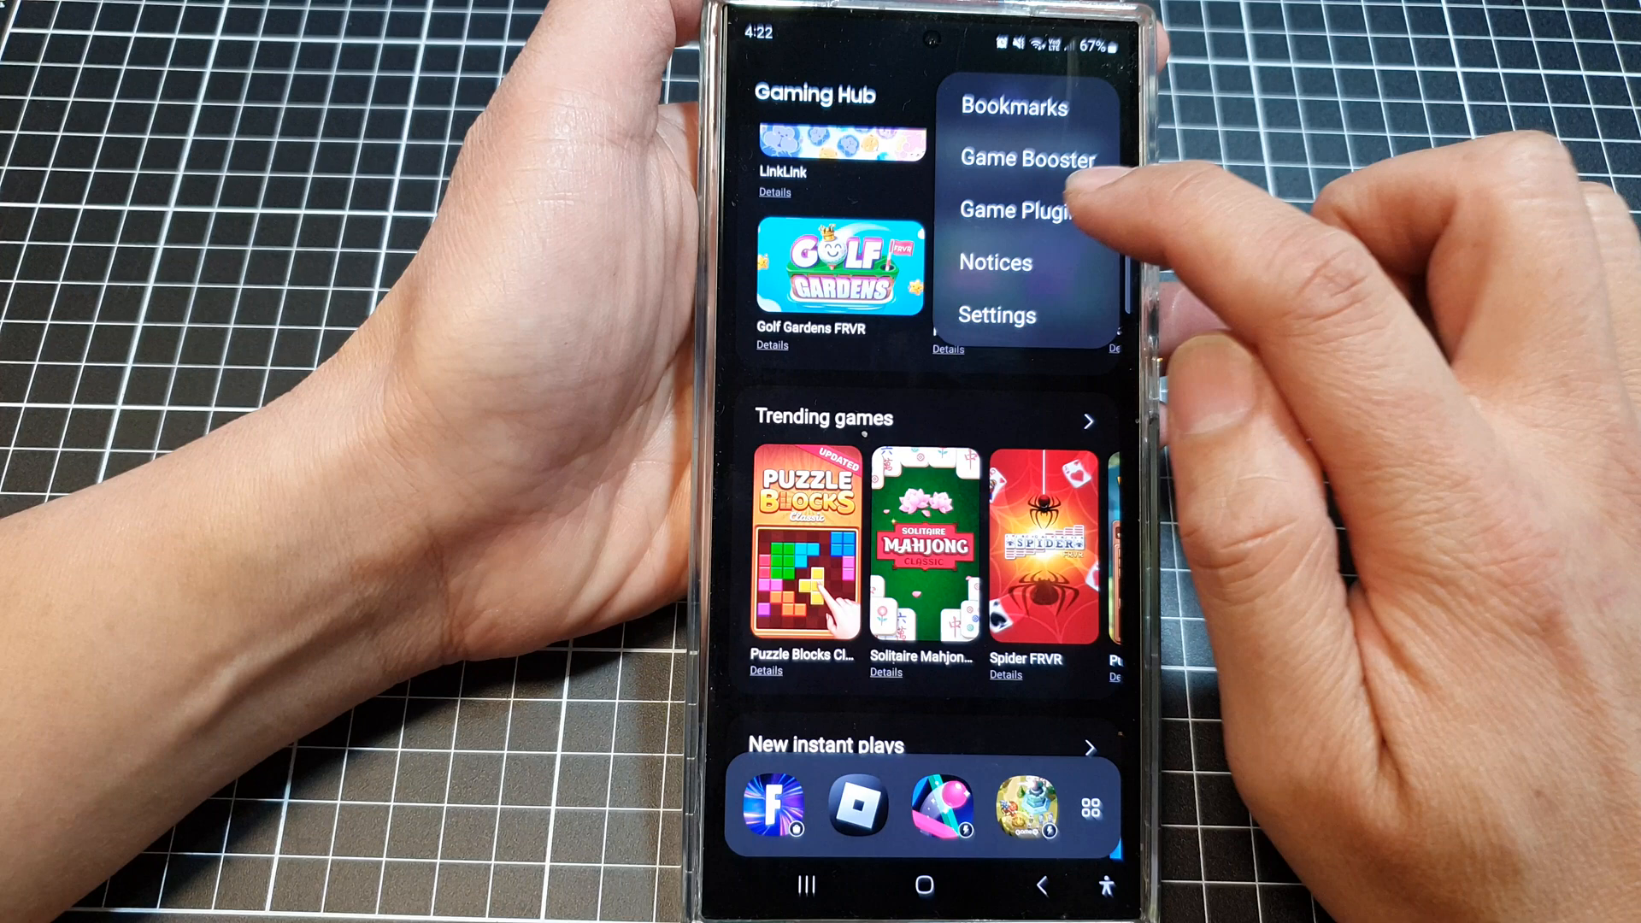
{"action": "left_click", "coordinate": [1027, 210]}
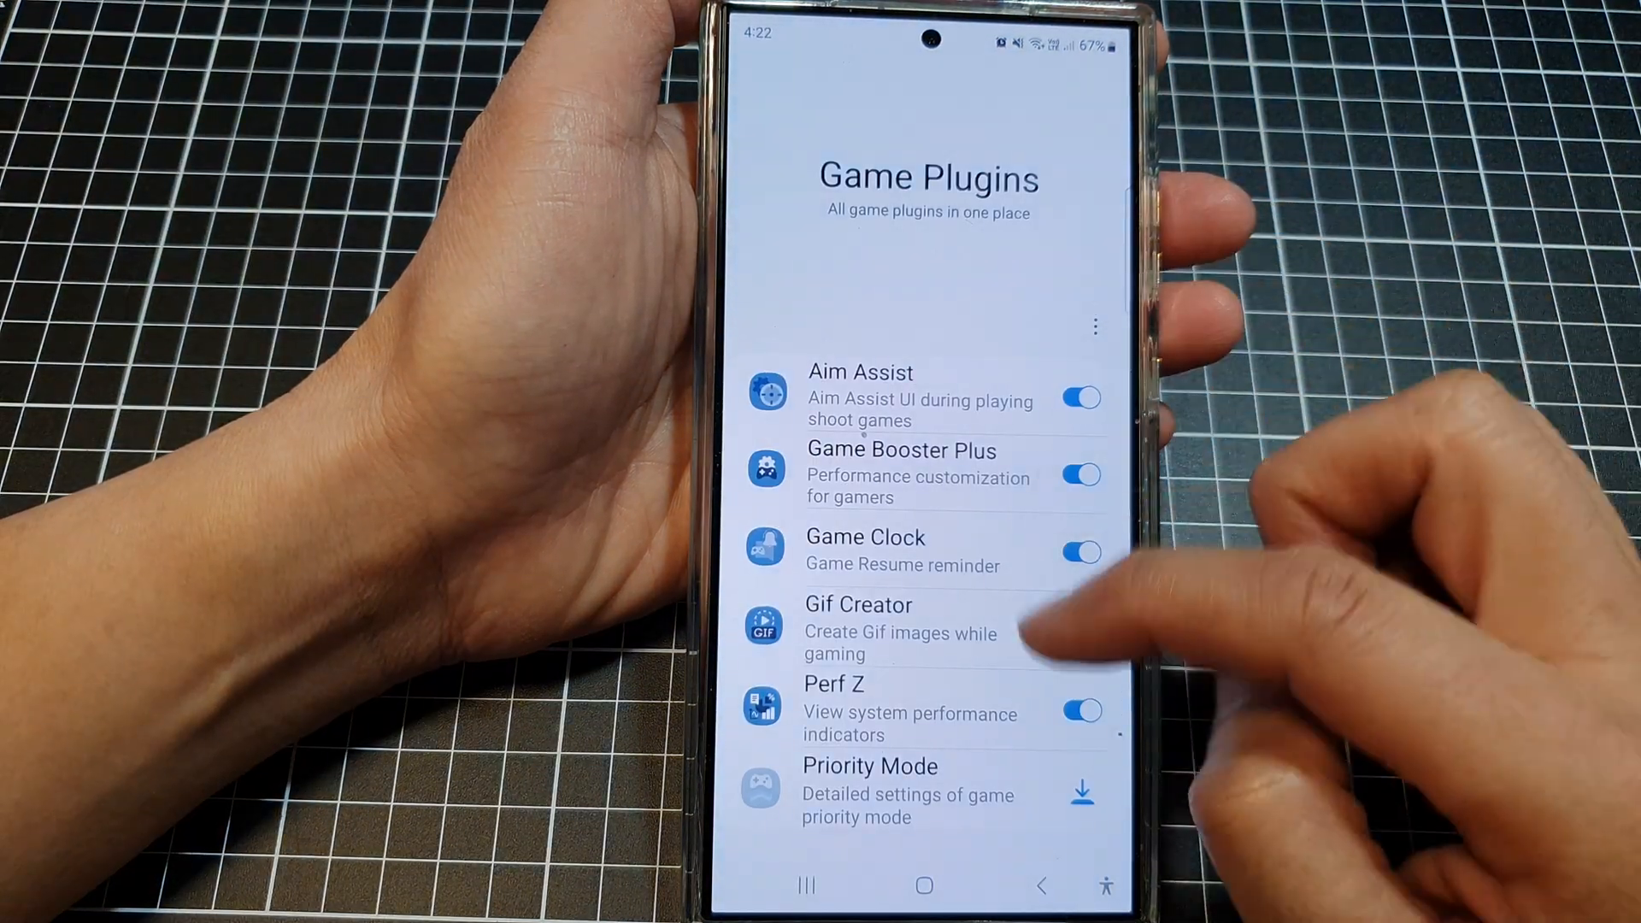
Scroll to Perf Z and toggle its switch off and on twice, leaving it enabled
{"action": "left_click", "coordinate": [1084, 633]}
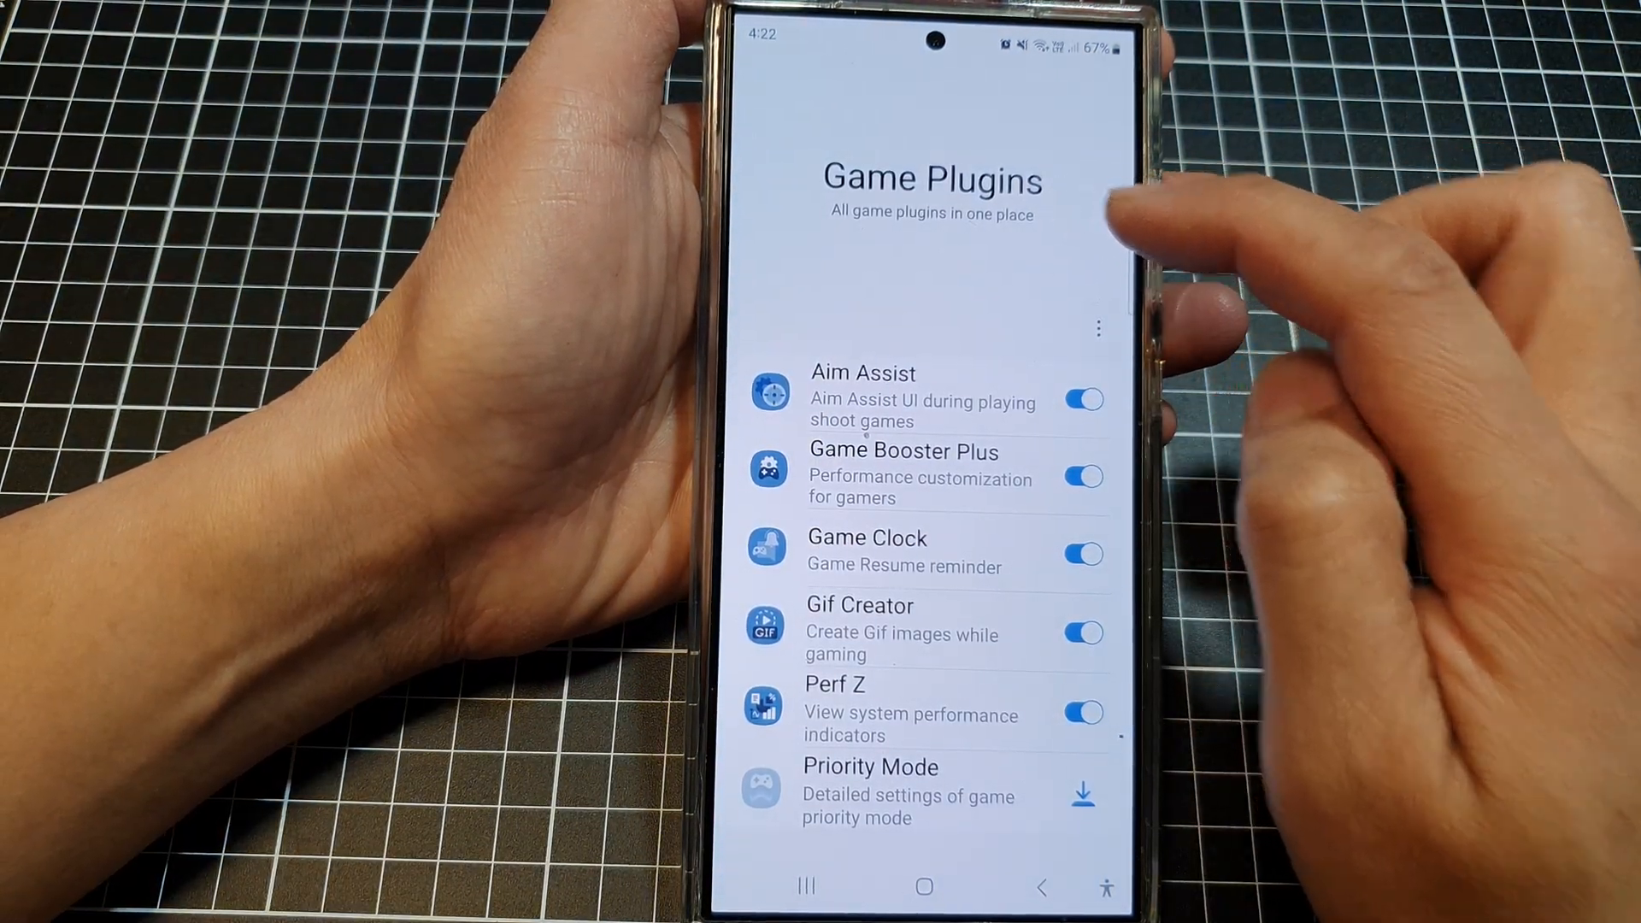
{"action": "scroll", "scroll_direction": "up", "scroll_amount": 3}
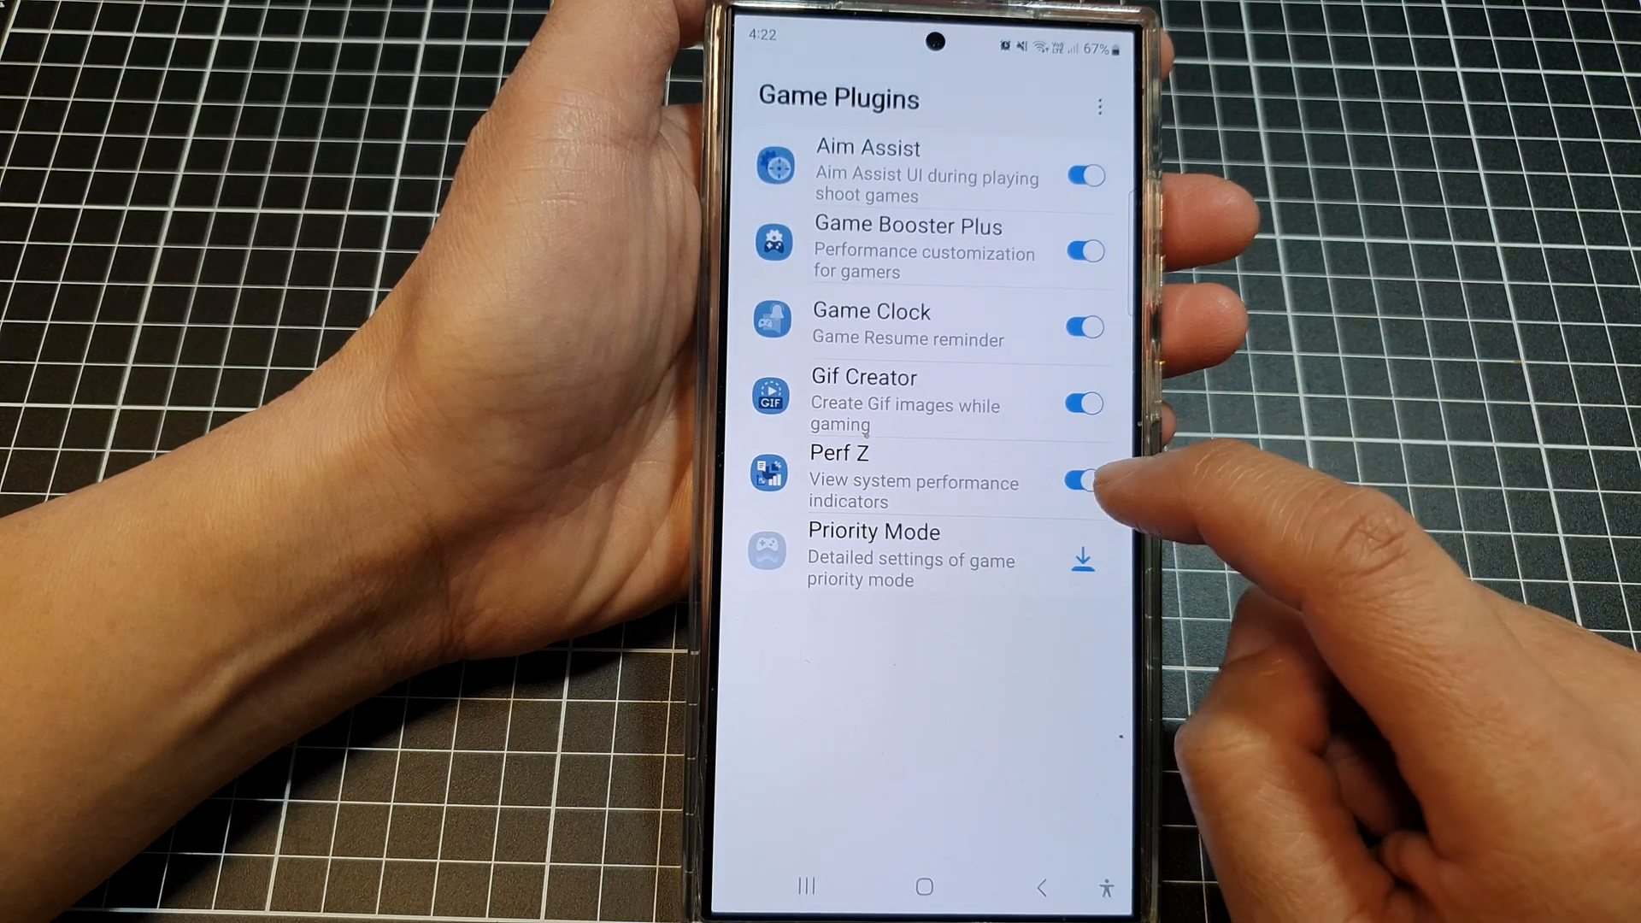
{"action": "left_click", "coordinate": [1086, 480]}
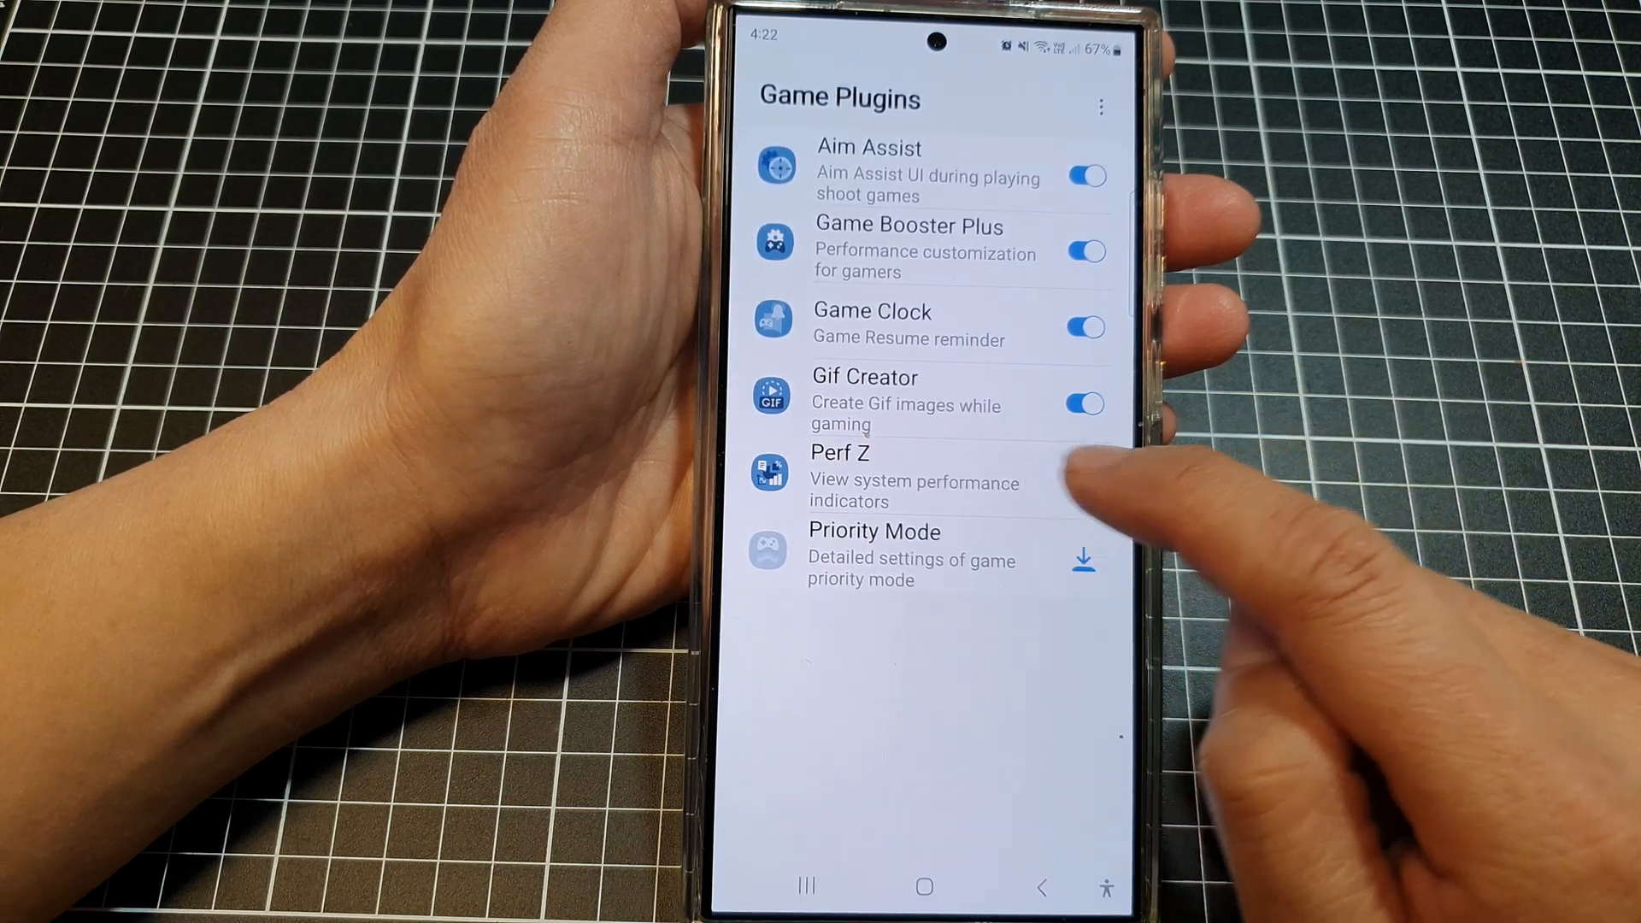
{"action": "left_click", "coordinate": [1083, 481]}
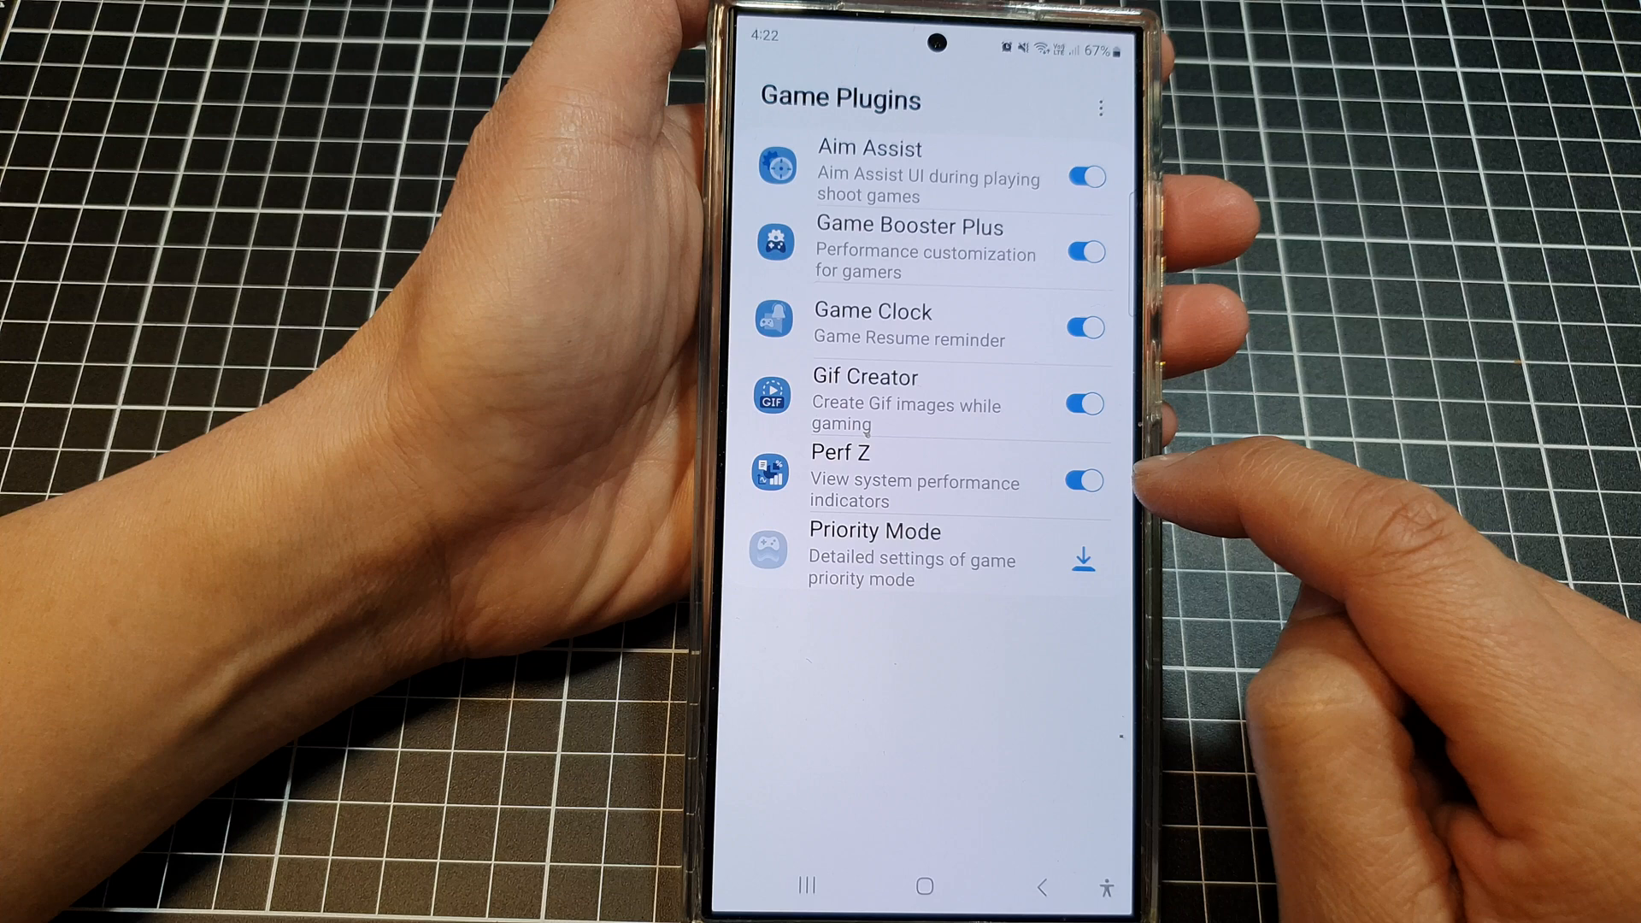
{"action": "left_click", "coordinate": [1083, 480]}
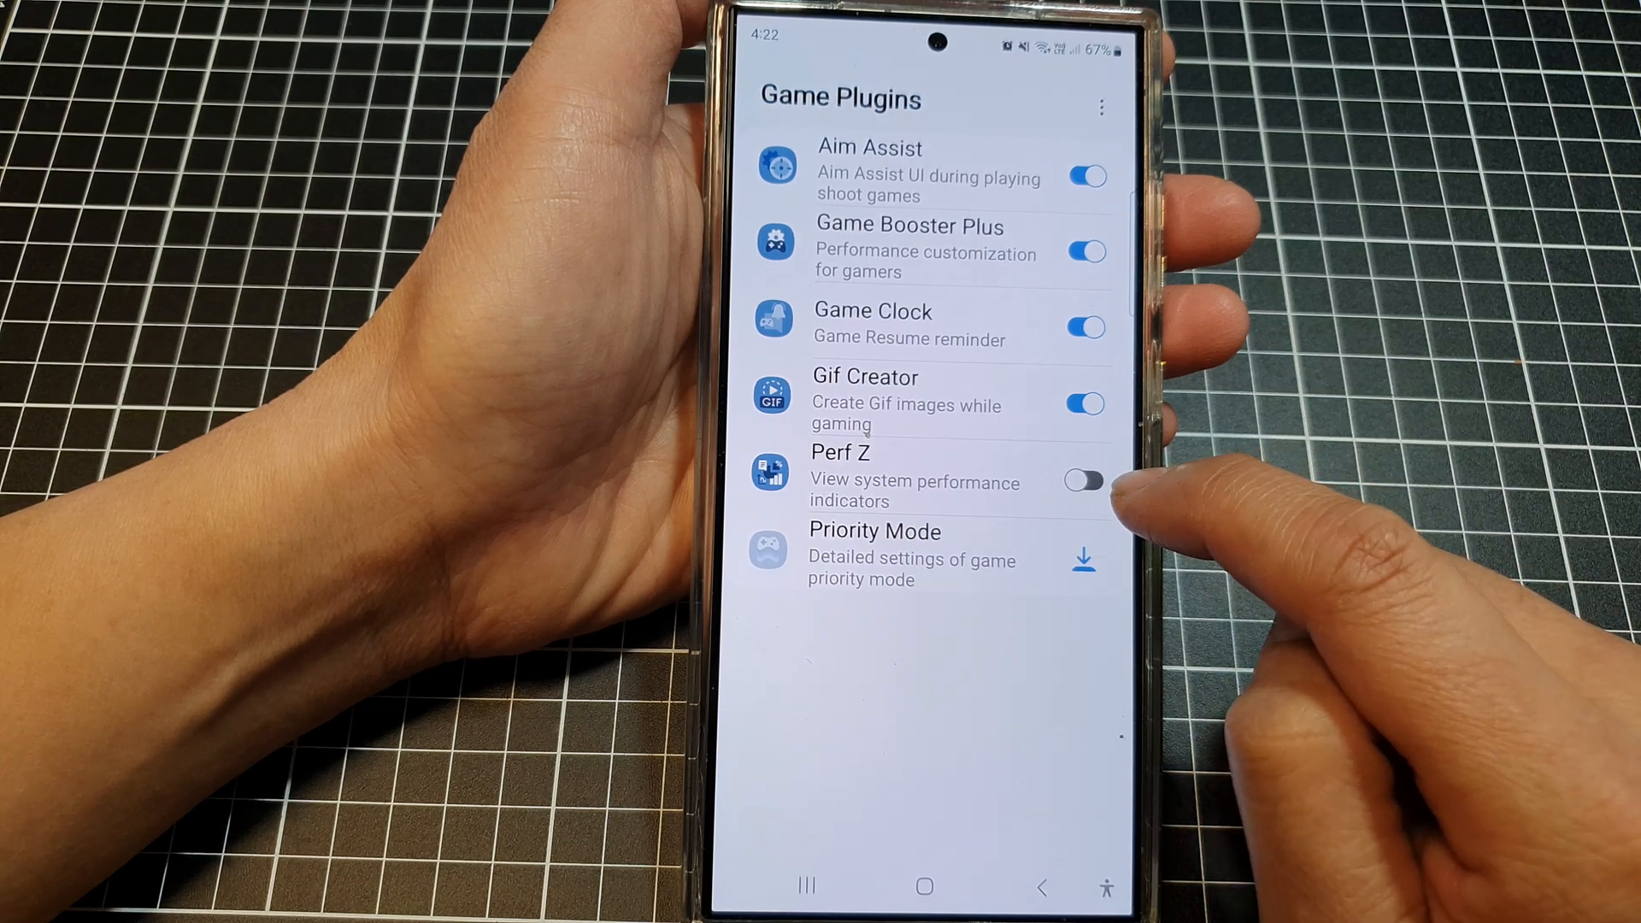
{"action": "left_click", "coordinate": [1082, 480]}
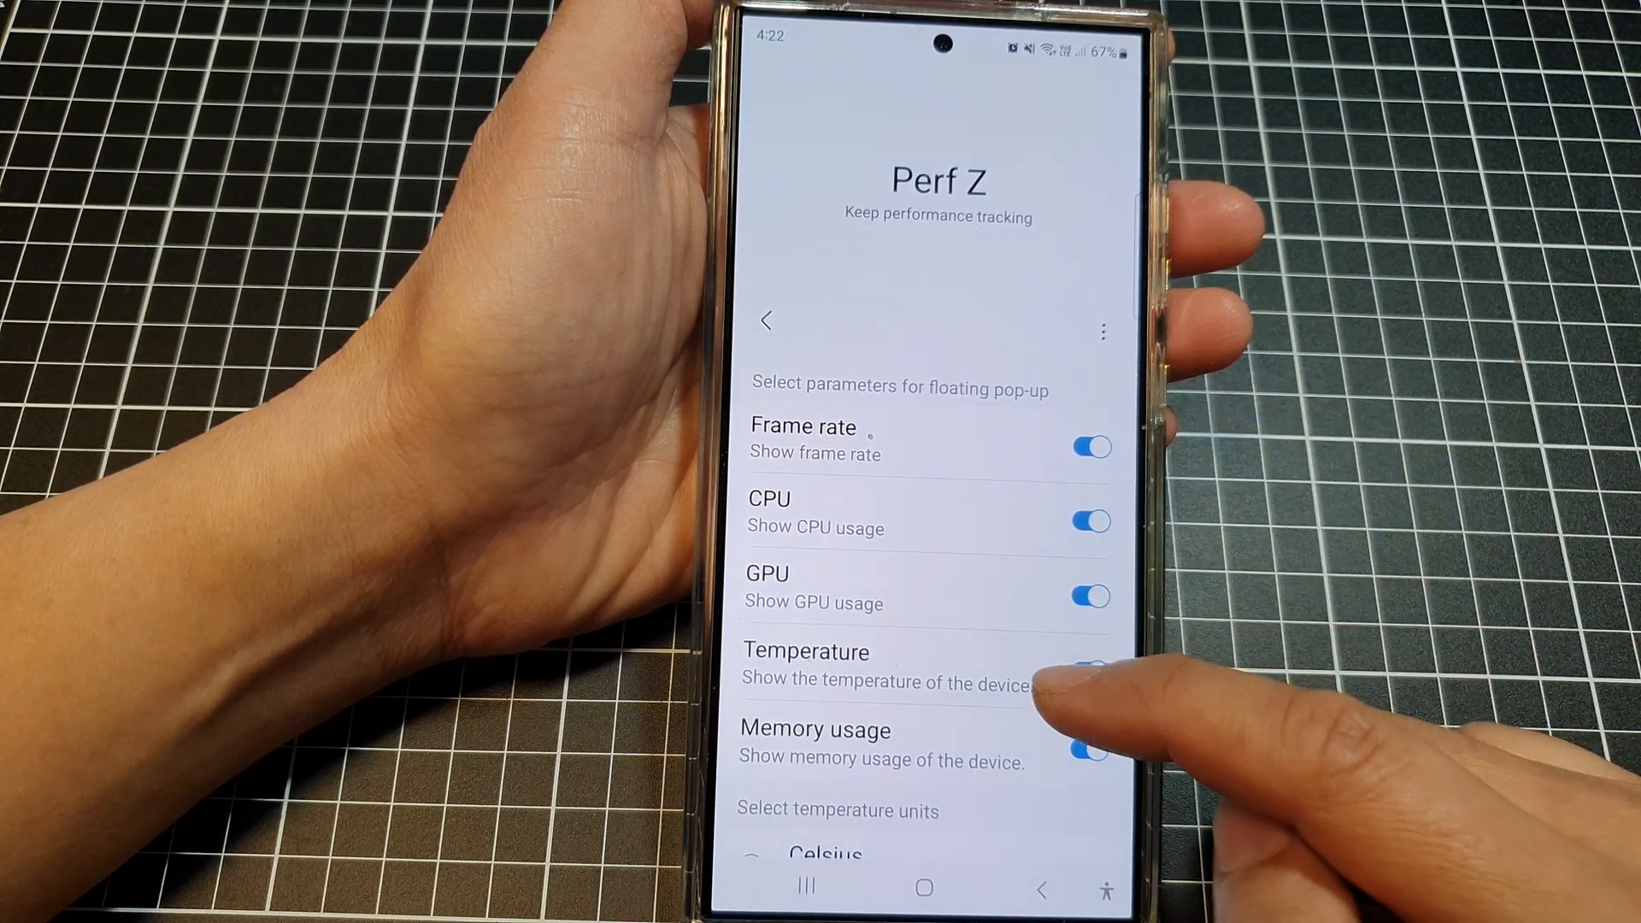
Review Perf Z's frame rate, CPU, GPU, temperature (Celsius) and memory switches, then go back
{"action": "scroll", "scroll_direction": "up", "scroll_amount": 3}
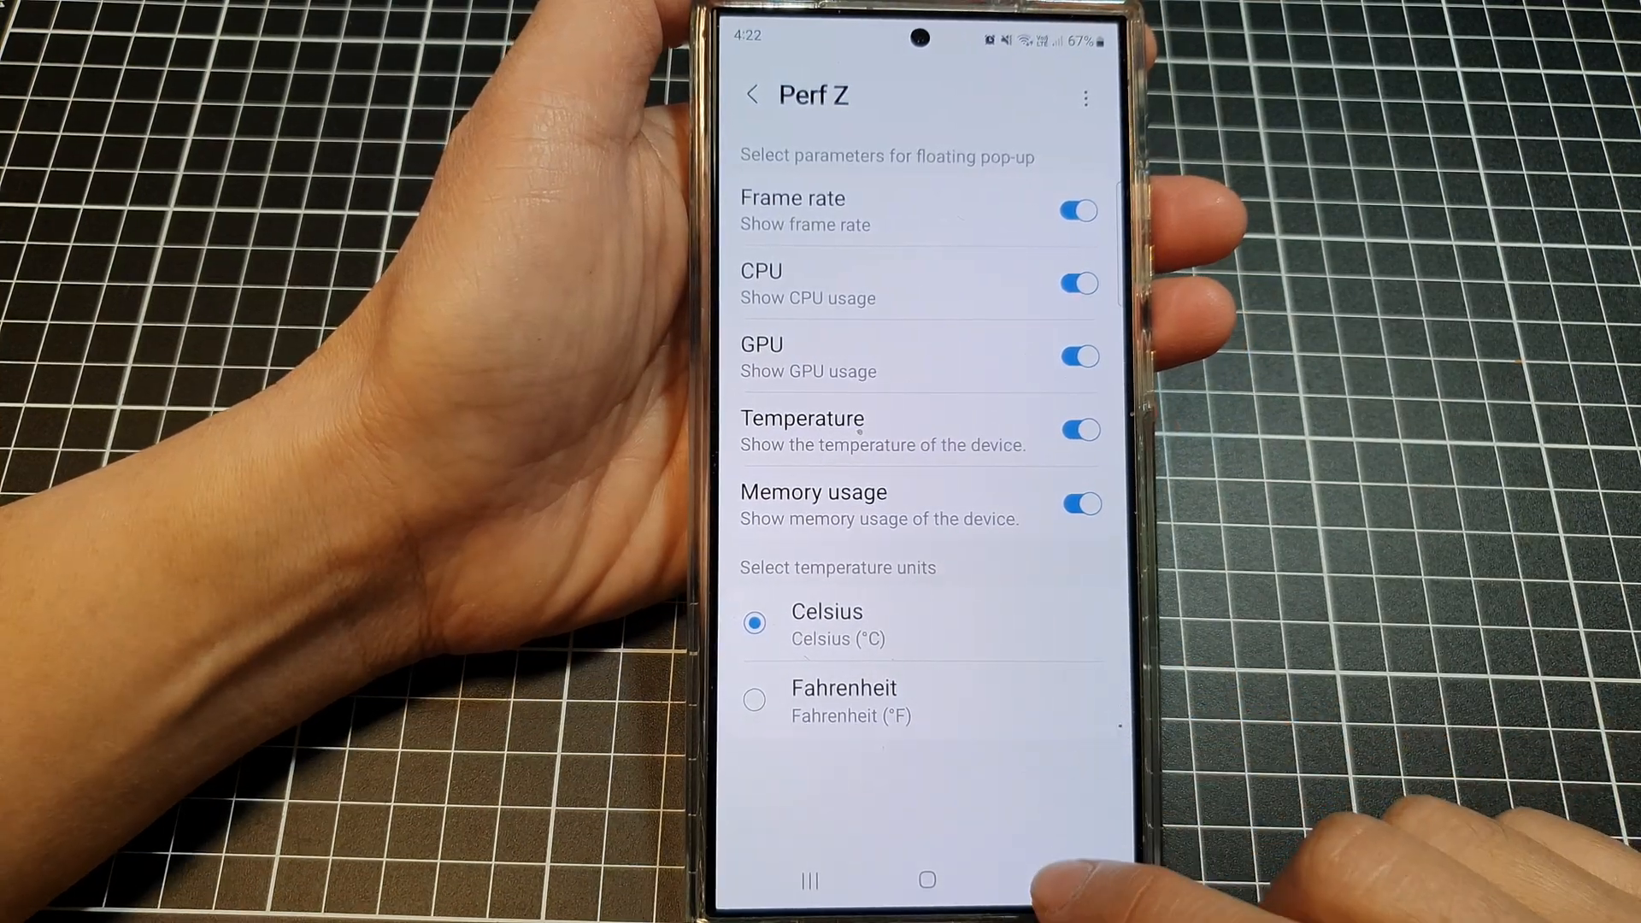
{"action": "left_click", "coordinate": [752, 94]}
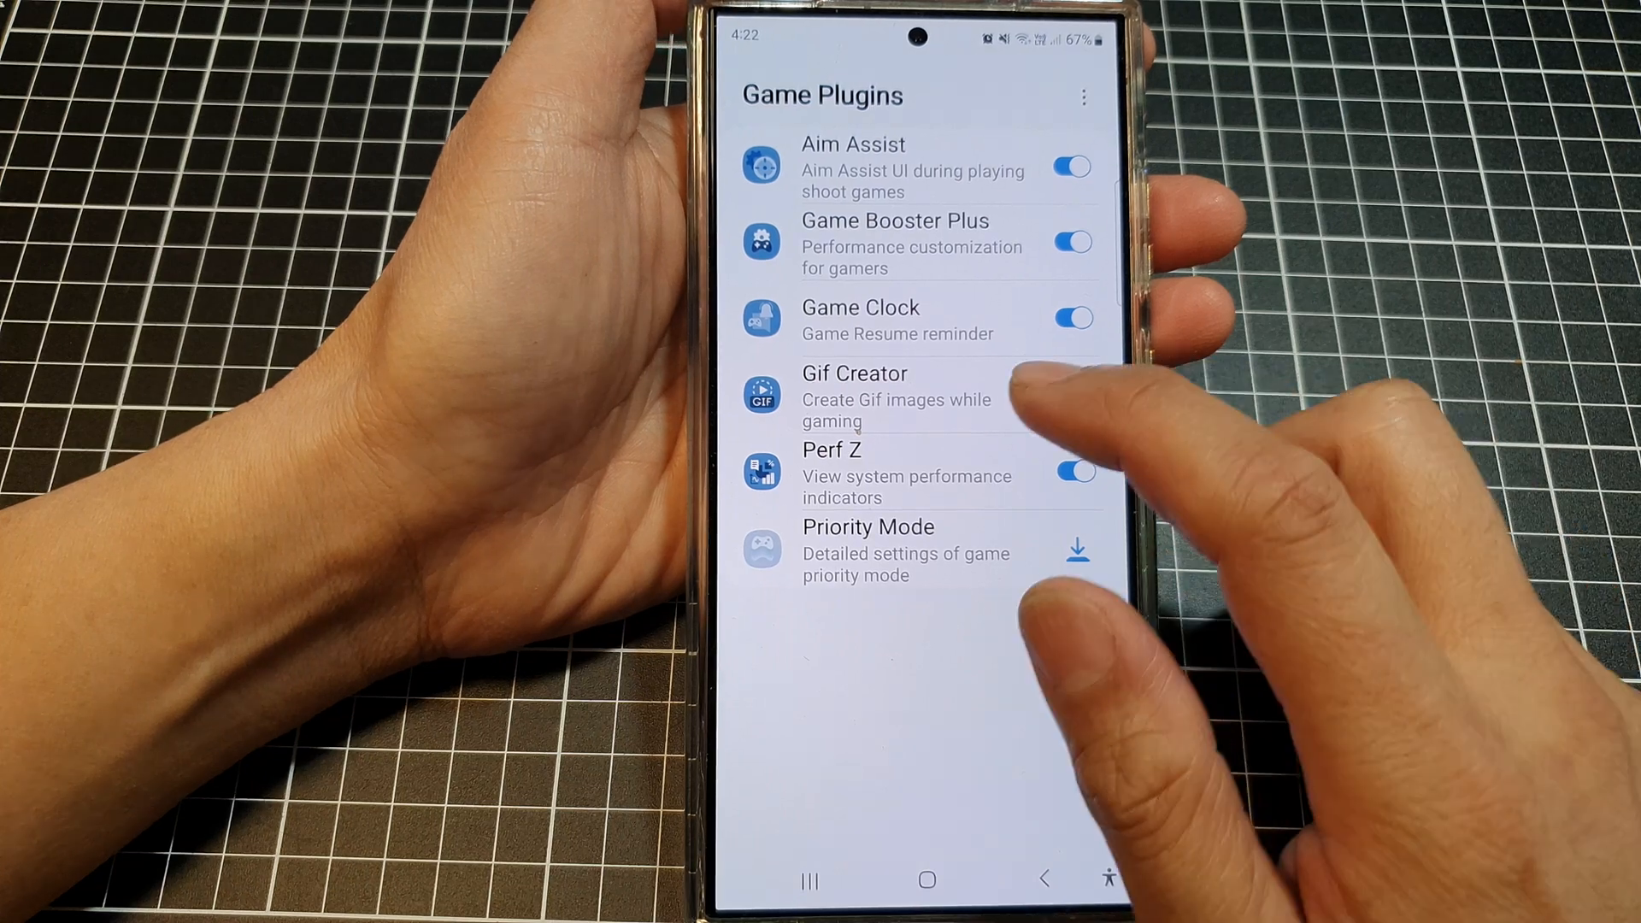
Exit Game Plugins and start a game with the Perf Z overlay running
{"action": "left_click", "coordinate": [1044, 879]}
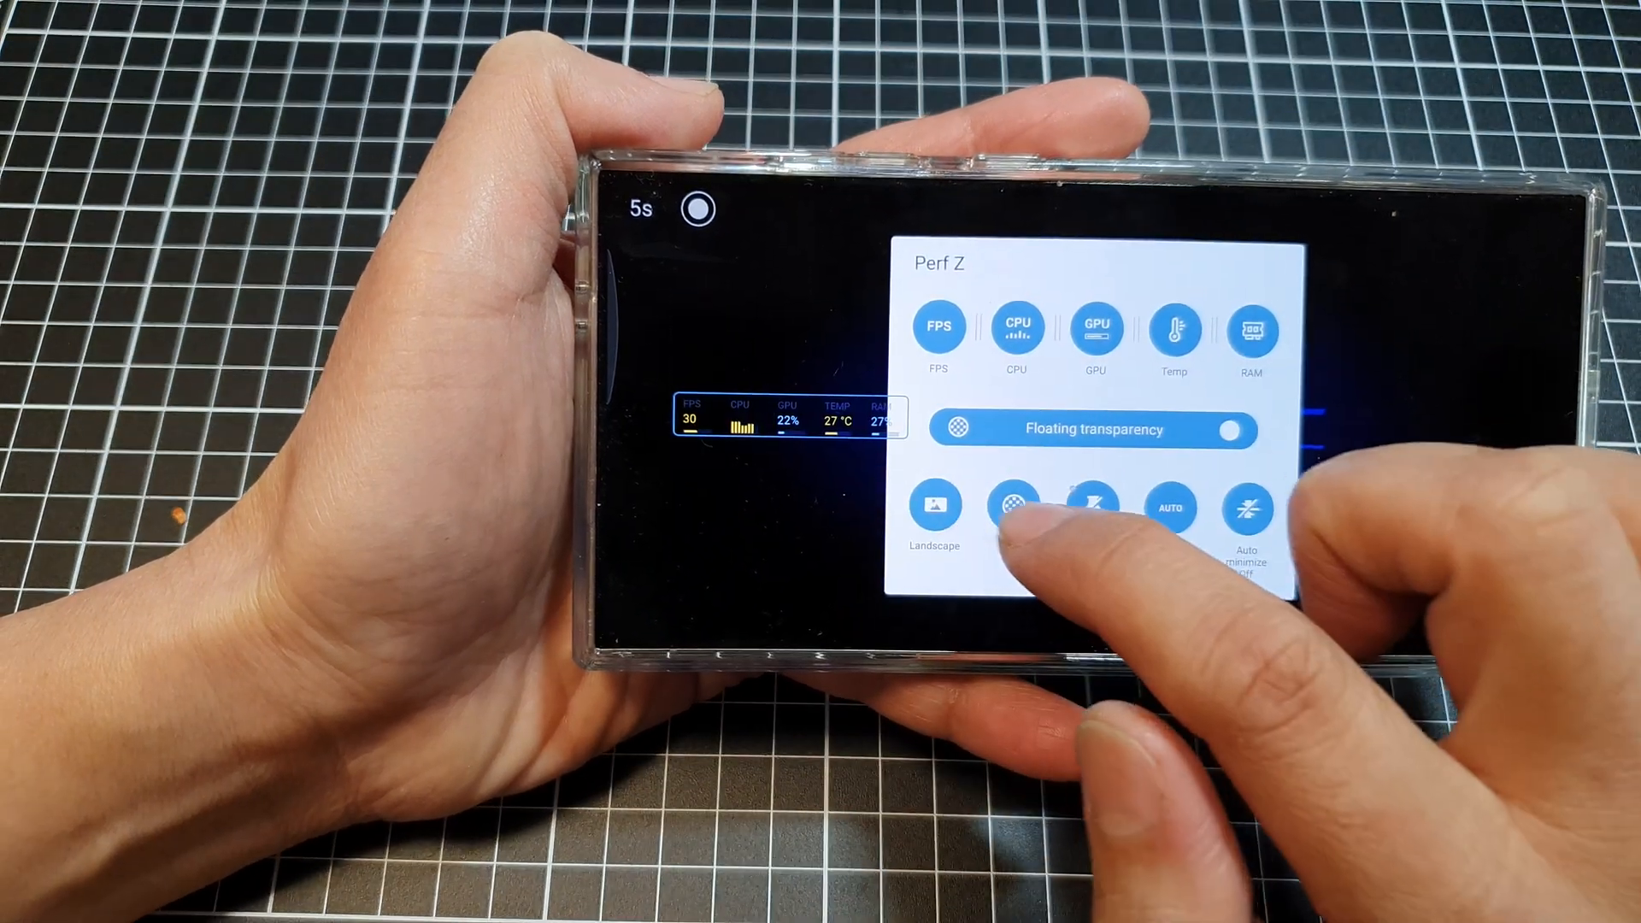
Switch the Perf Z monitor layout from Landscape to Square
{"action": "left_click", "coordinate": [1011, 509]}
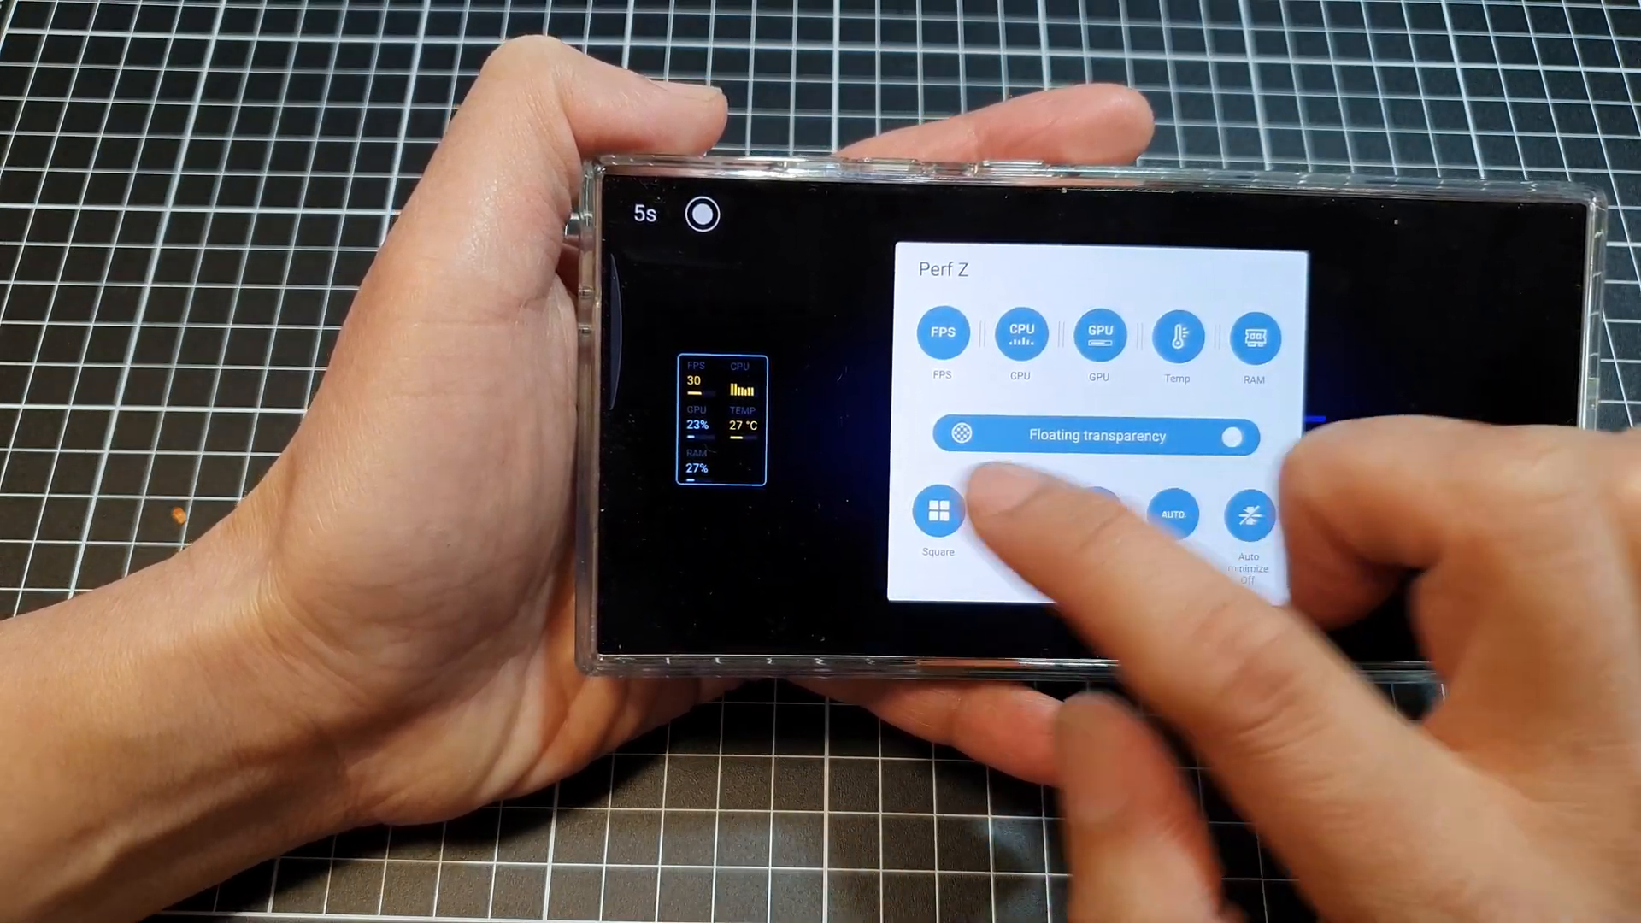